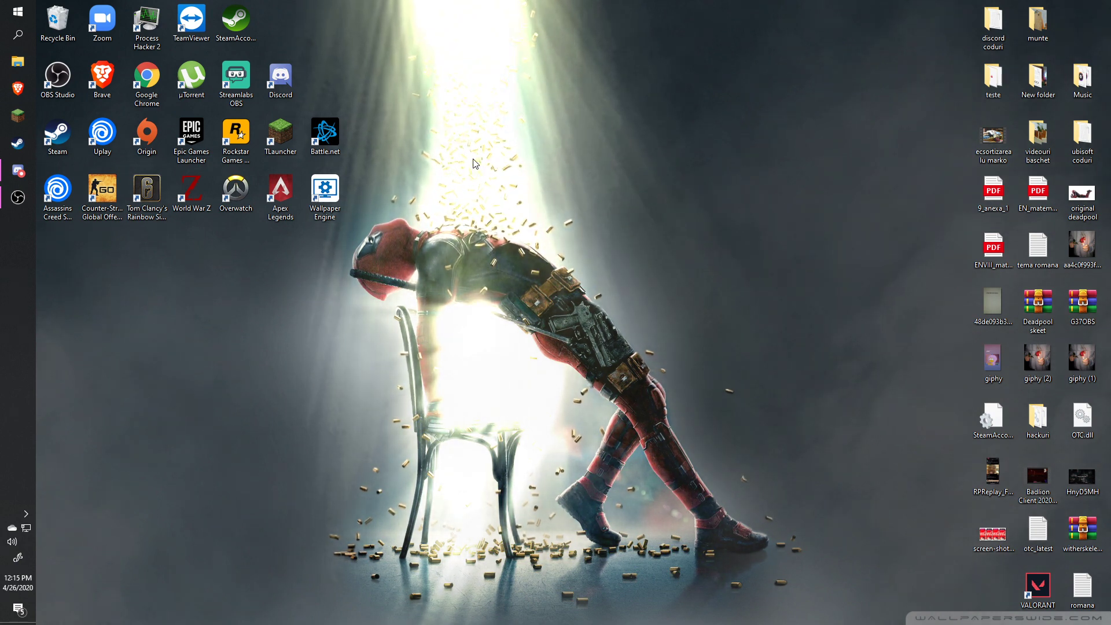
- Launch Discord and browse the server's injector channel, then the leak-cfgs channel
left_click(57, 137)
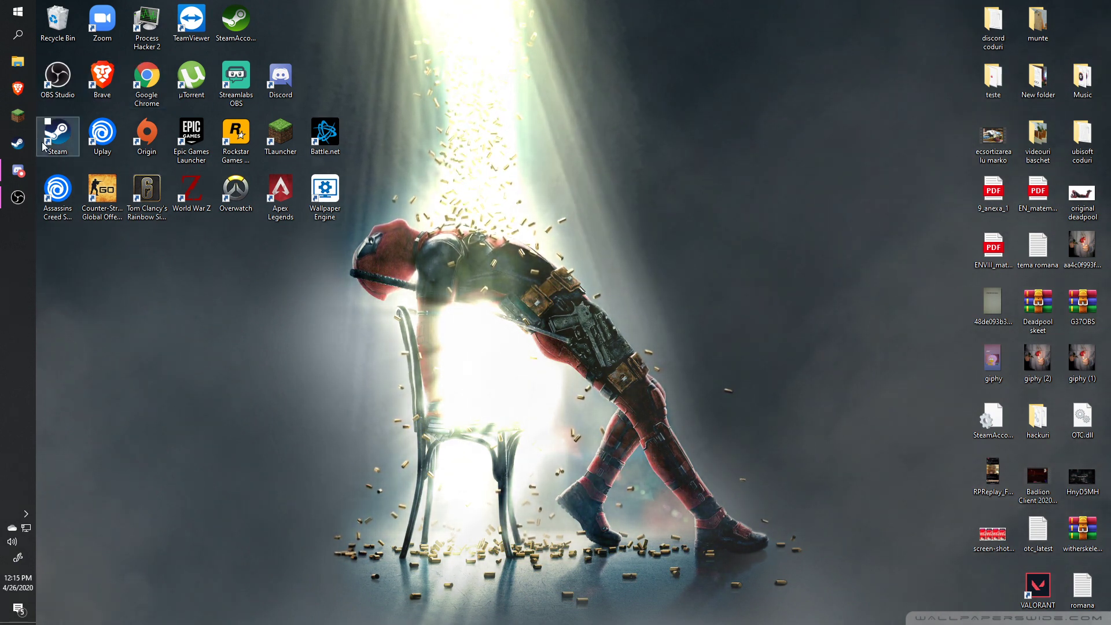
mouse_move(280, 78)
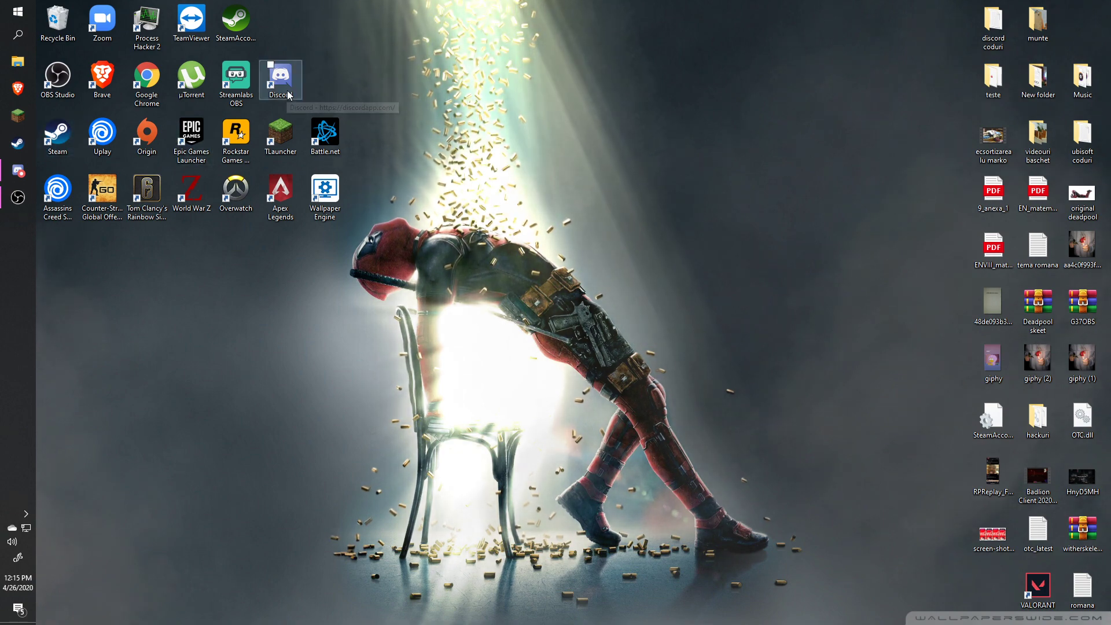
double_click(280, 75)
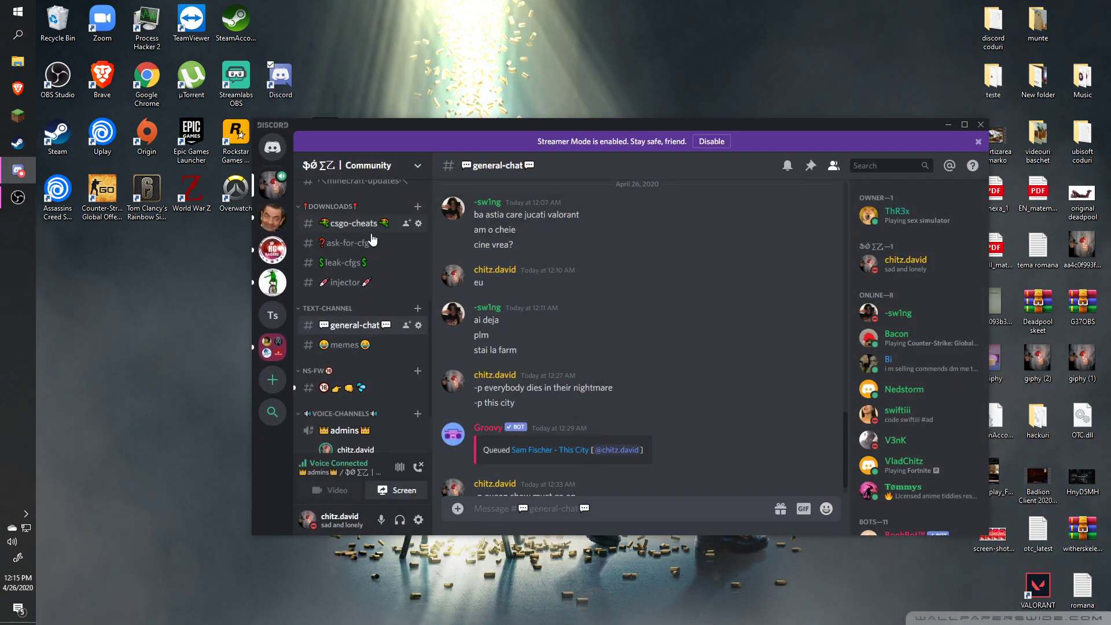
left_click(978, 142)
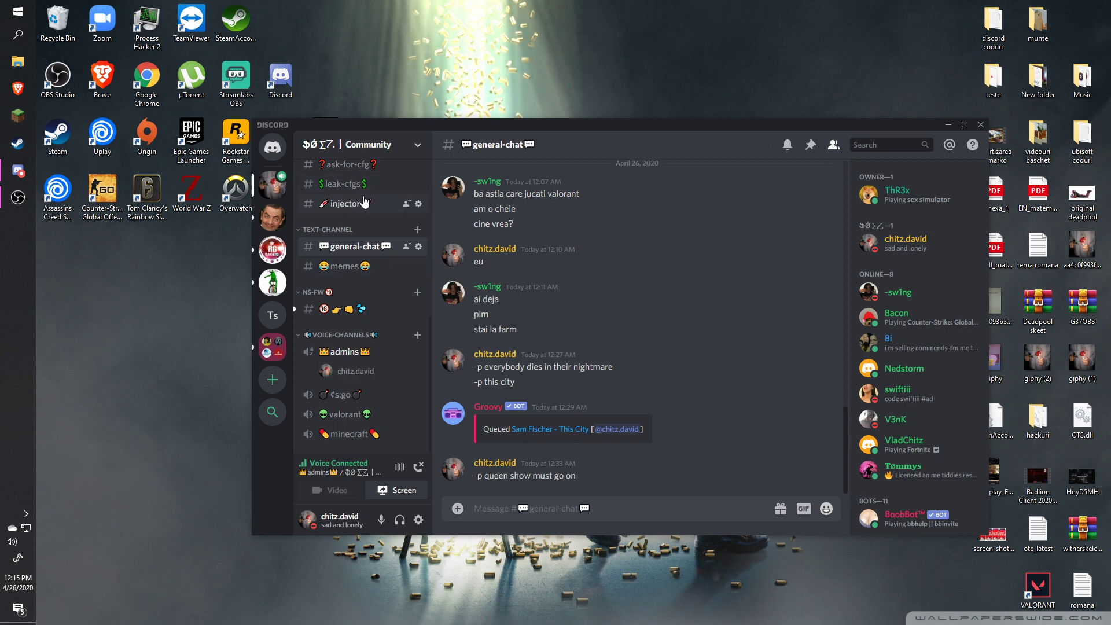
left_click(345, 203)
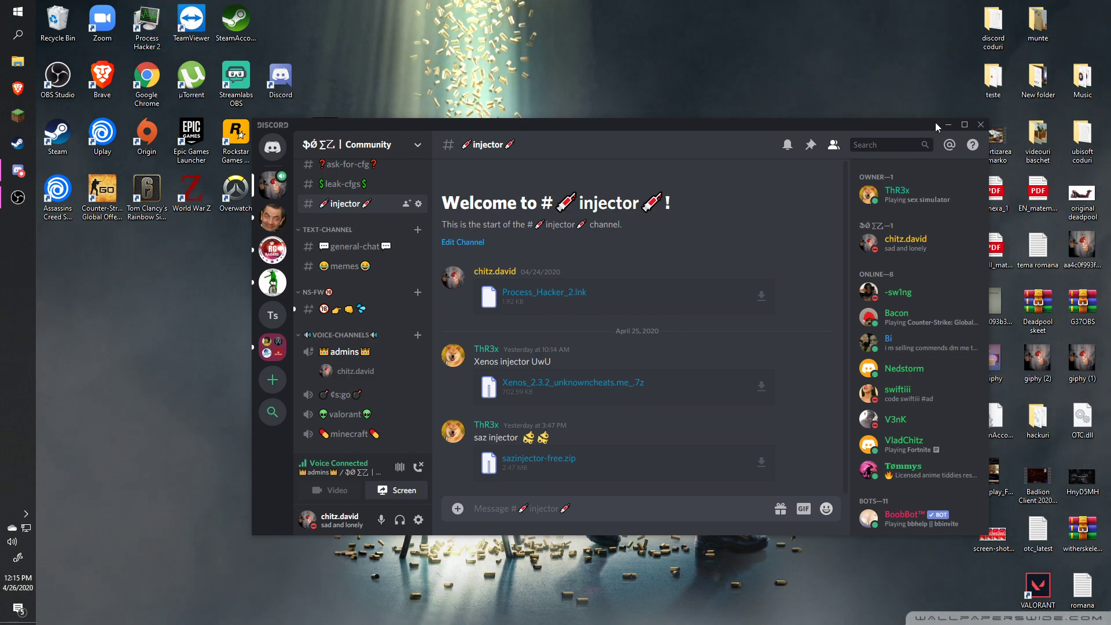
left_click(948, 124)
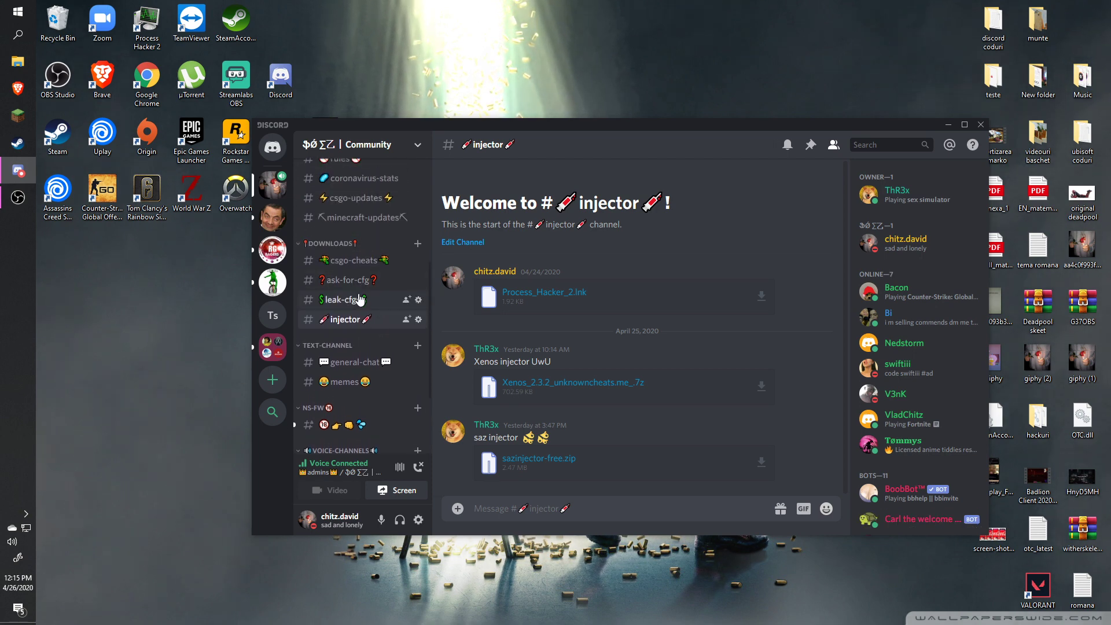
left_click(341, 299)
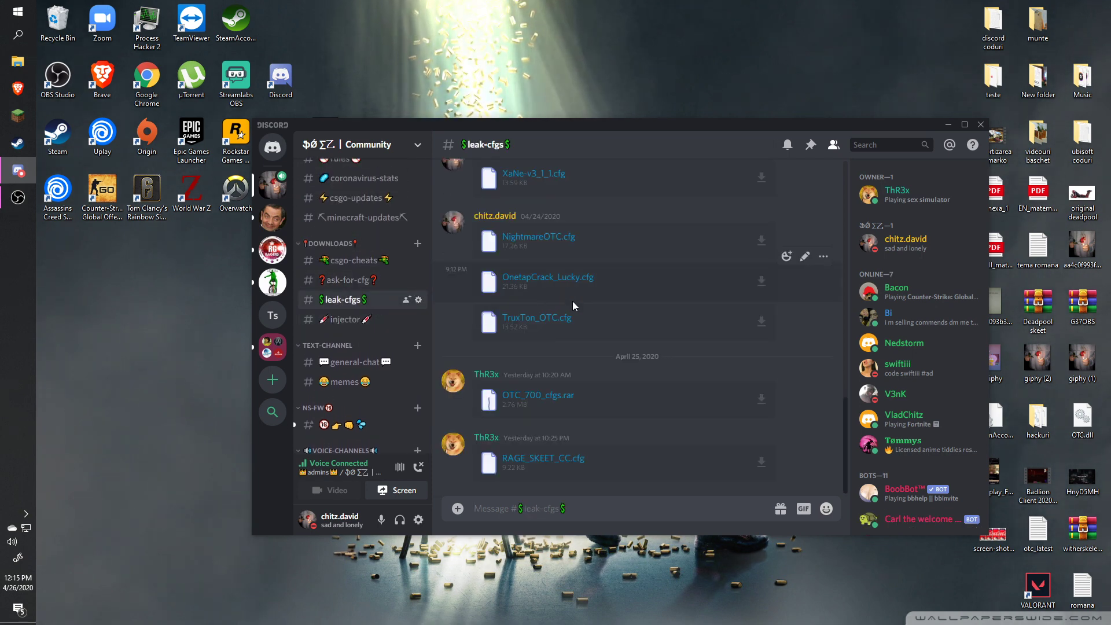
mouse_move(624, 306)
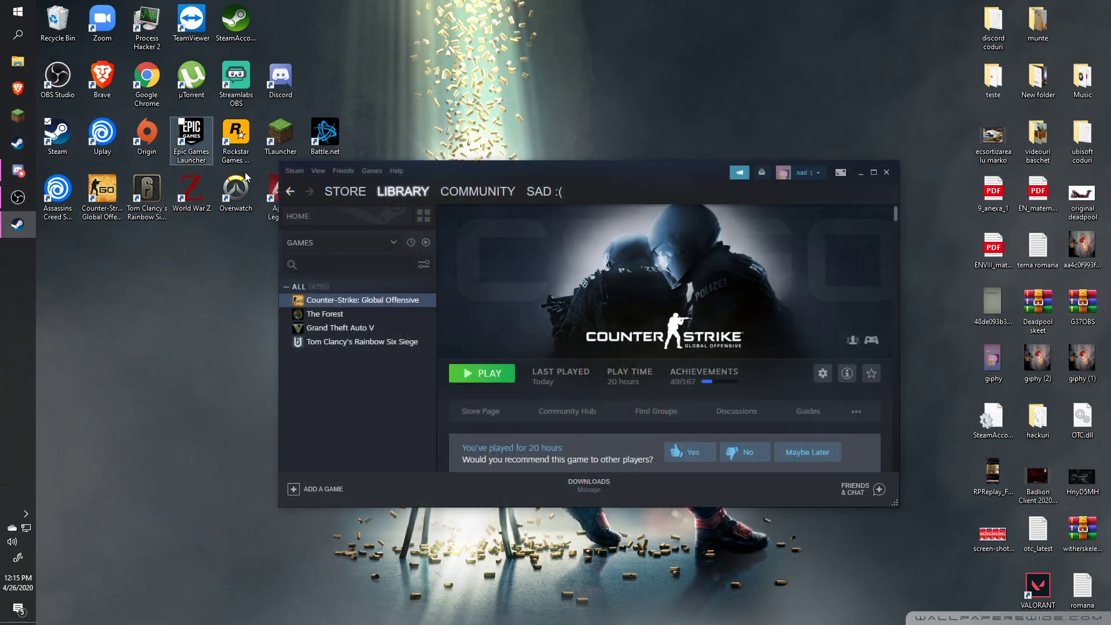
right_click(359, 300)
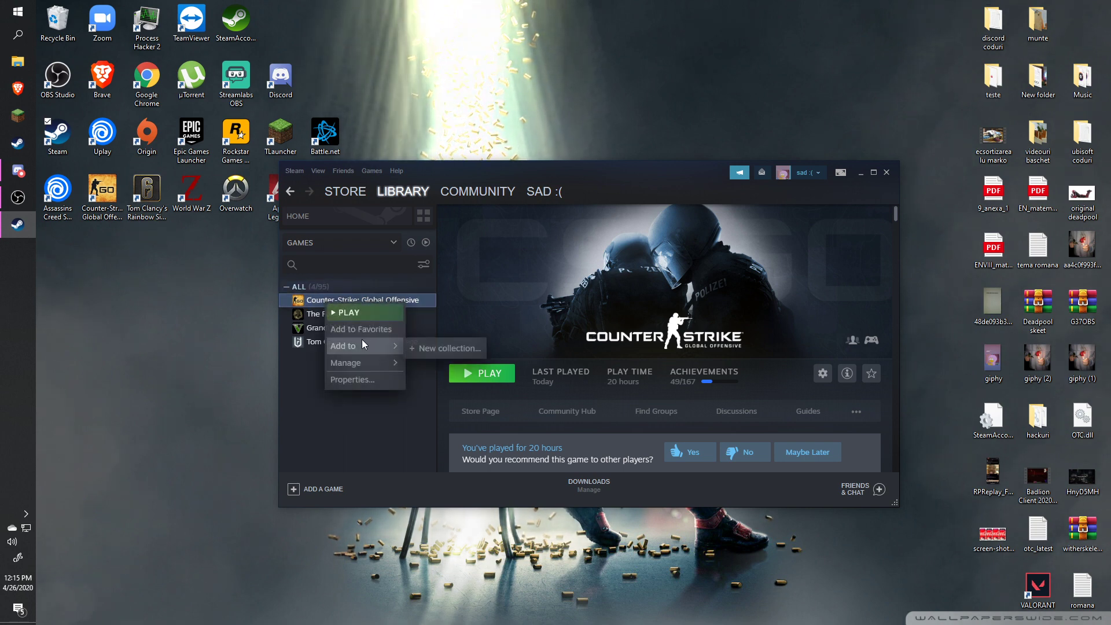
left_click(399, 361)
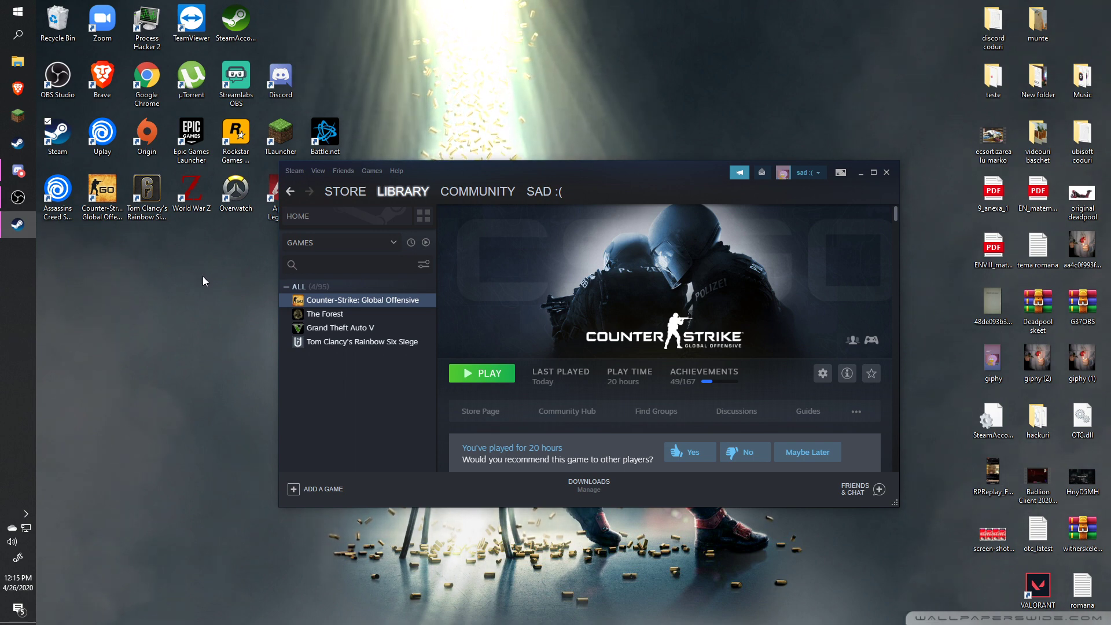
mouse_move(464, 110)
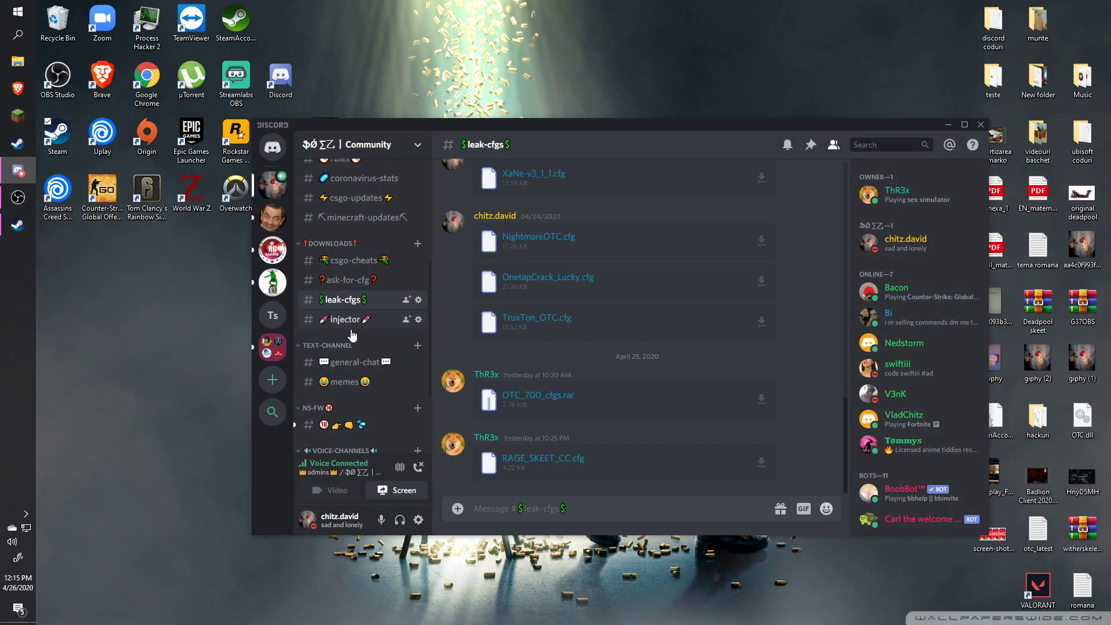
- View the csgo-cheats DLL uploads, then minimize Discord to show the desktop
right_click(349, 260)
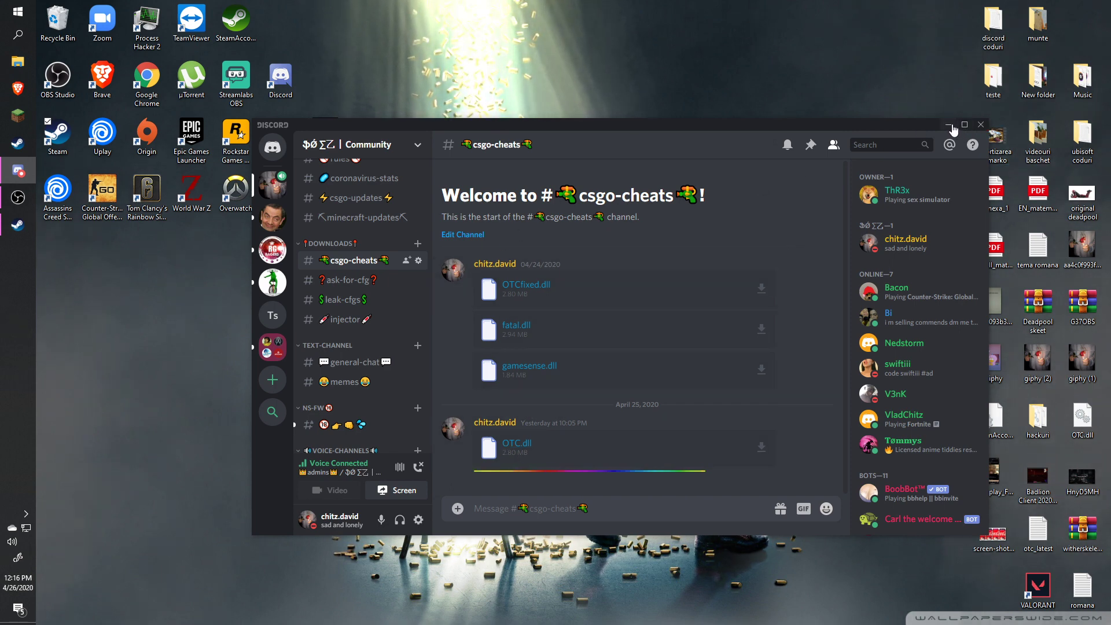
left_click(948, 124)
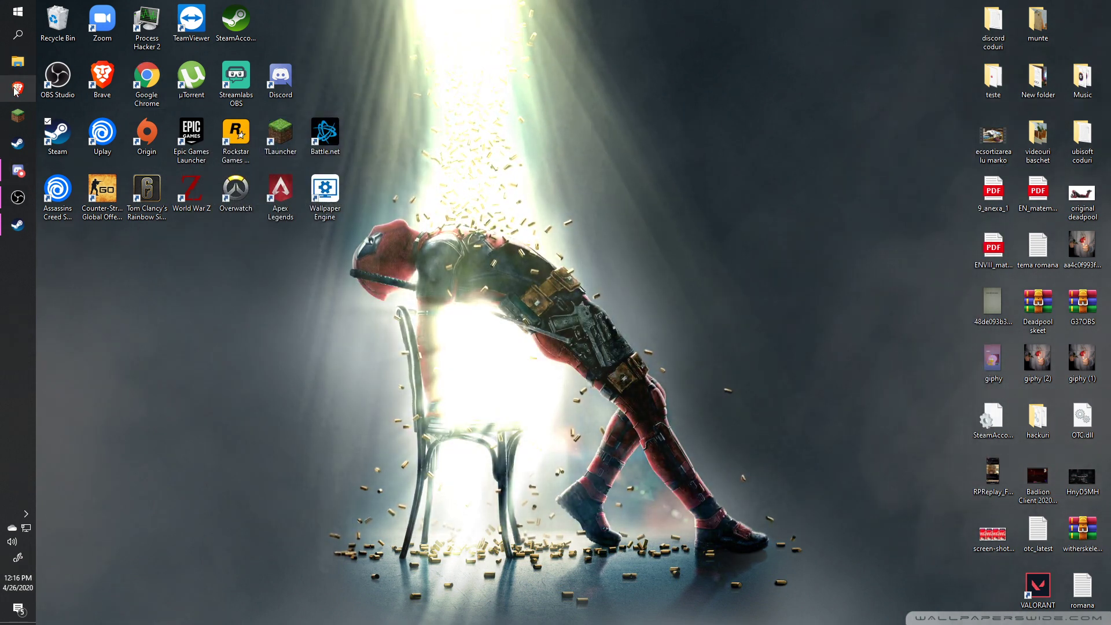
- Start Counter-Strike: Global Offensive from its desktop shortcut and wait for the main menu
double_click(102, 190)
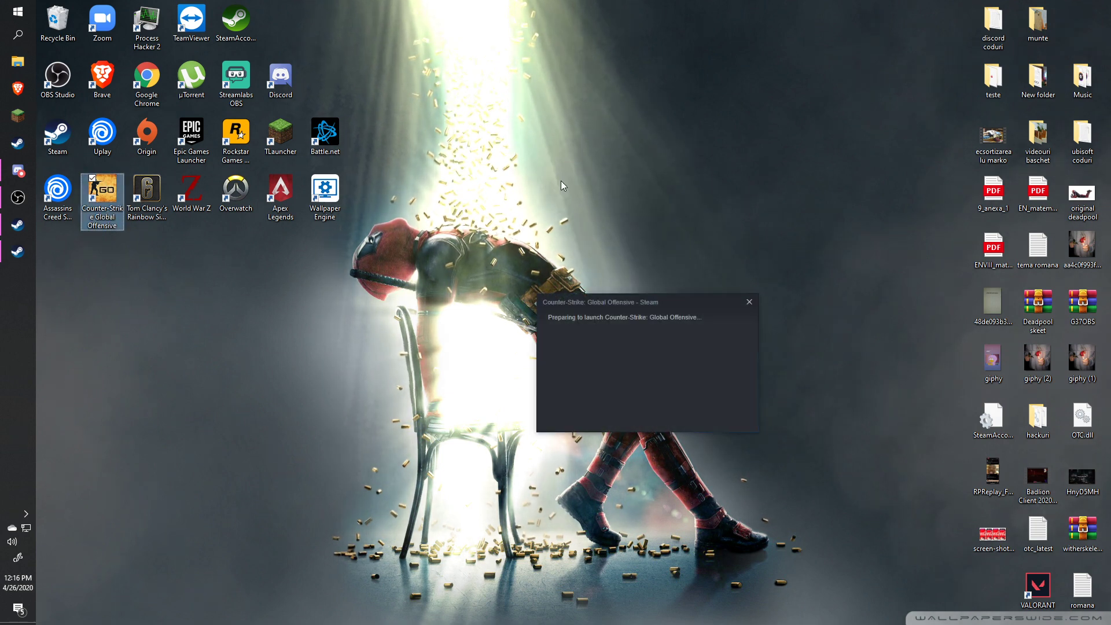
left_click(749, 301)
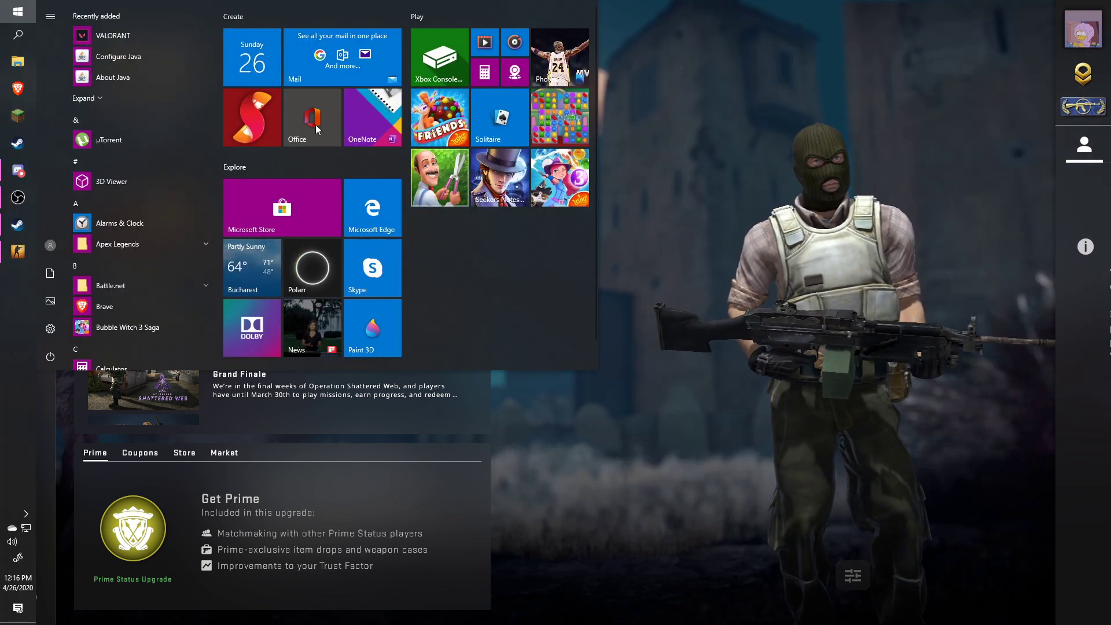
- Filter Process Hacker to csgo.exe and choose Inject DLL from its context menu
left_click(19, 12)
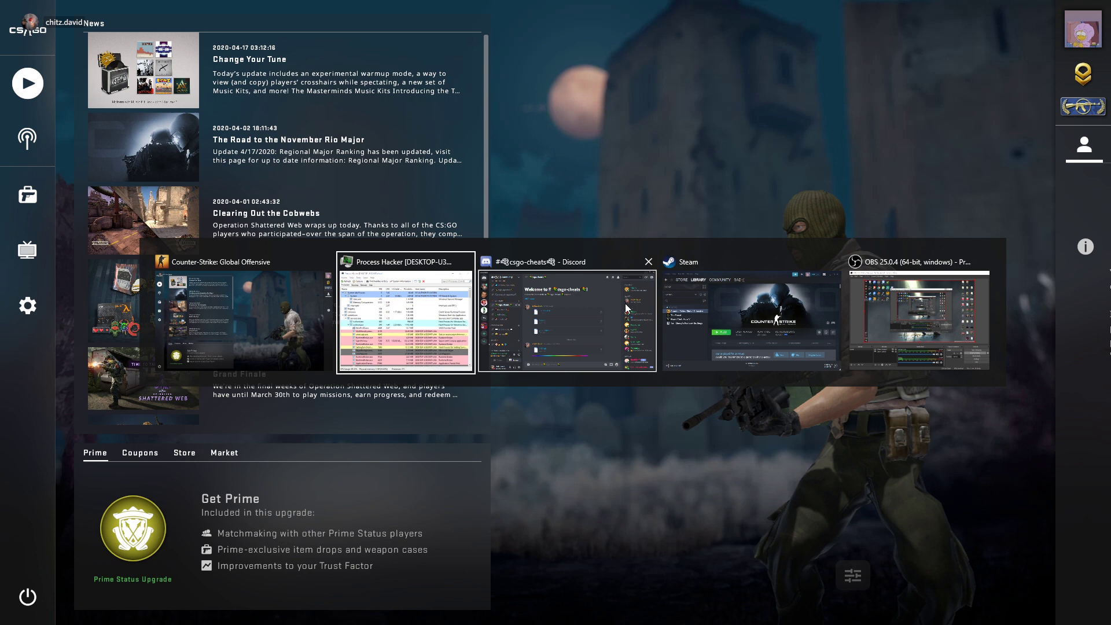
left_click(407, 262)
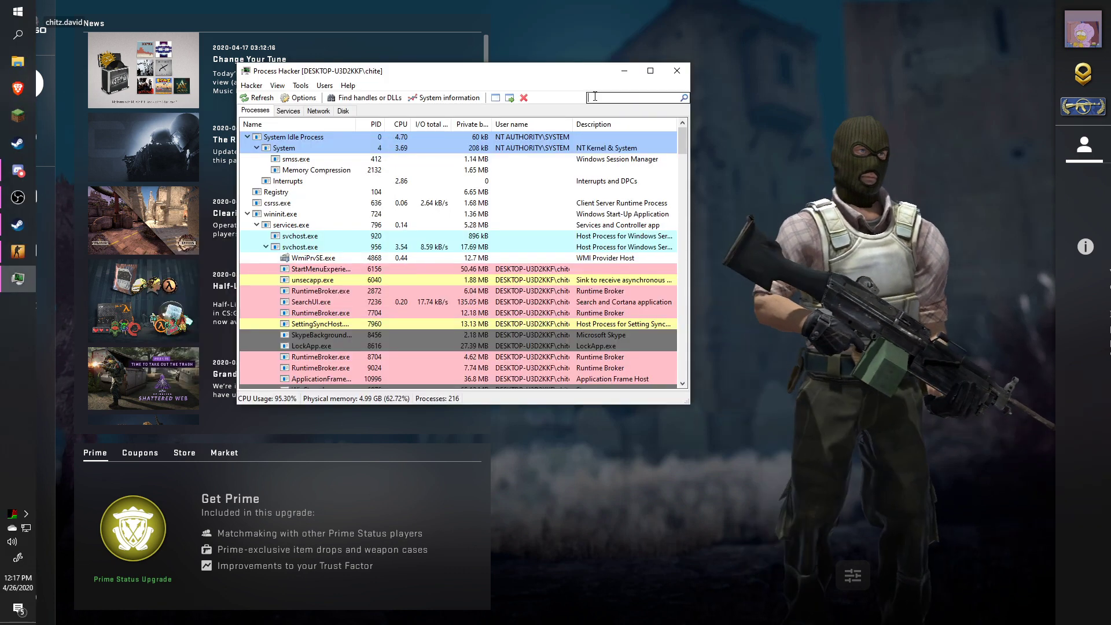
type("csgo")
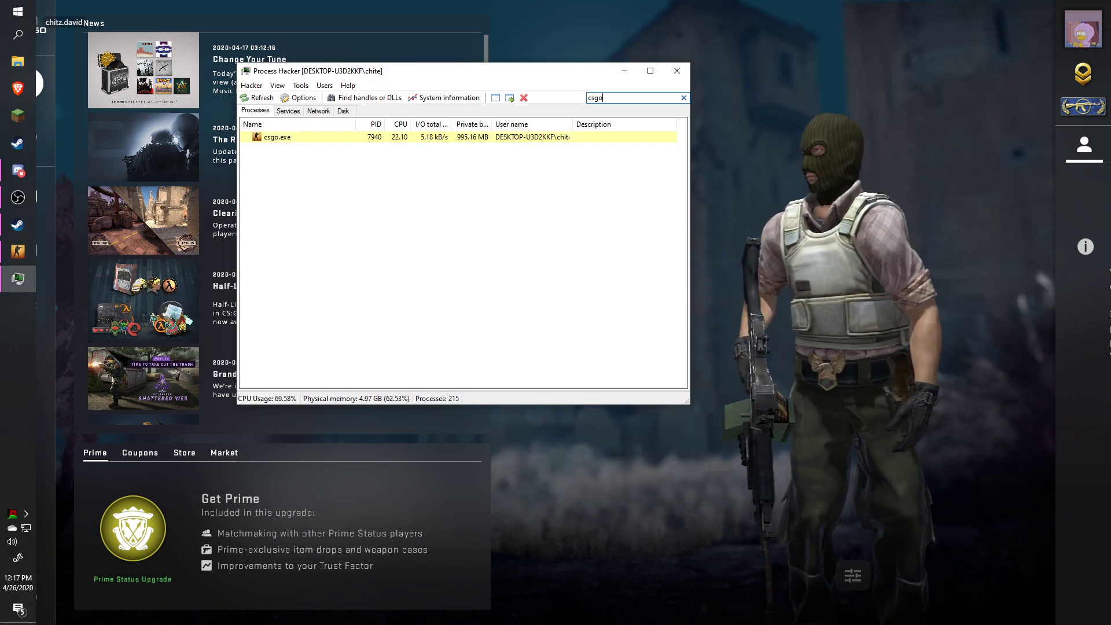
right_click(277, 136)
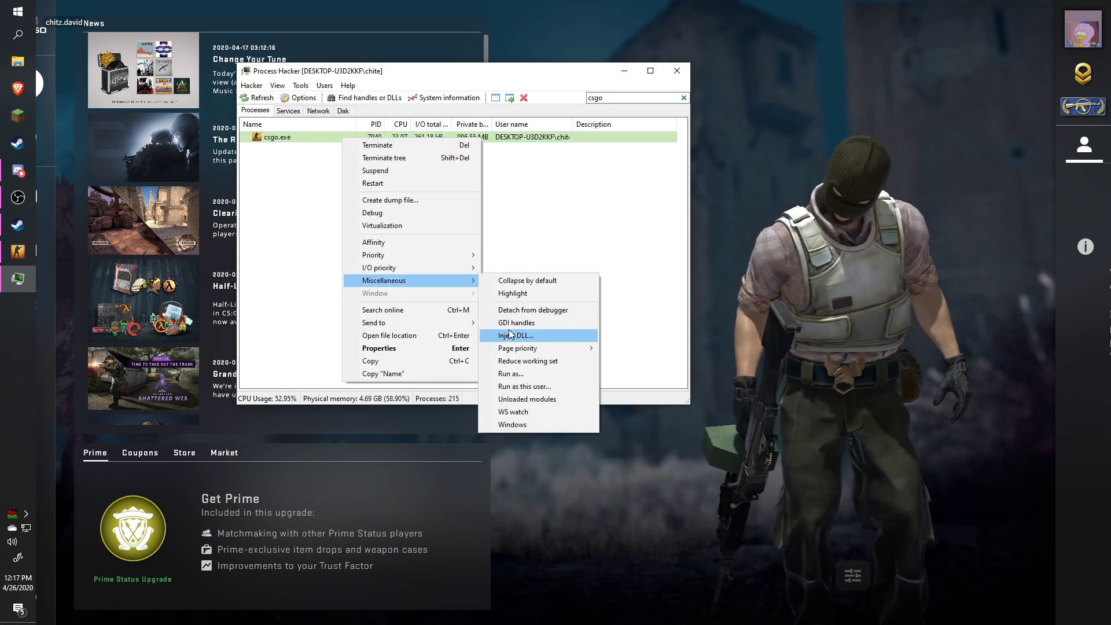
left_click(515, 335)
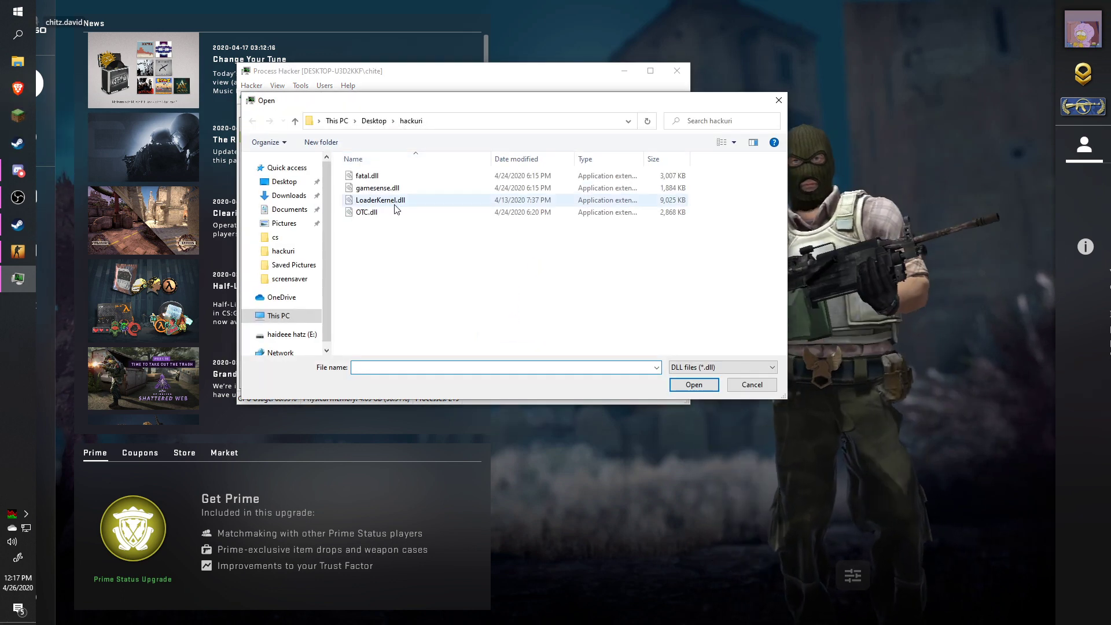
- Choose OTC.dll from the hackuri folder and confirm the injection
left_click(366, 212)
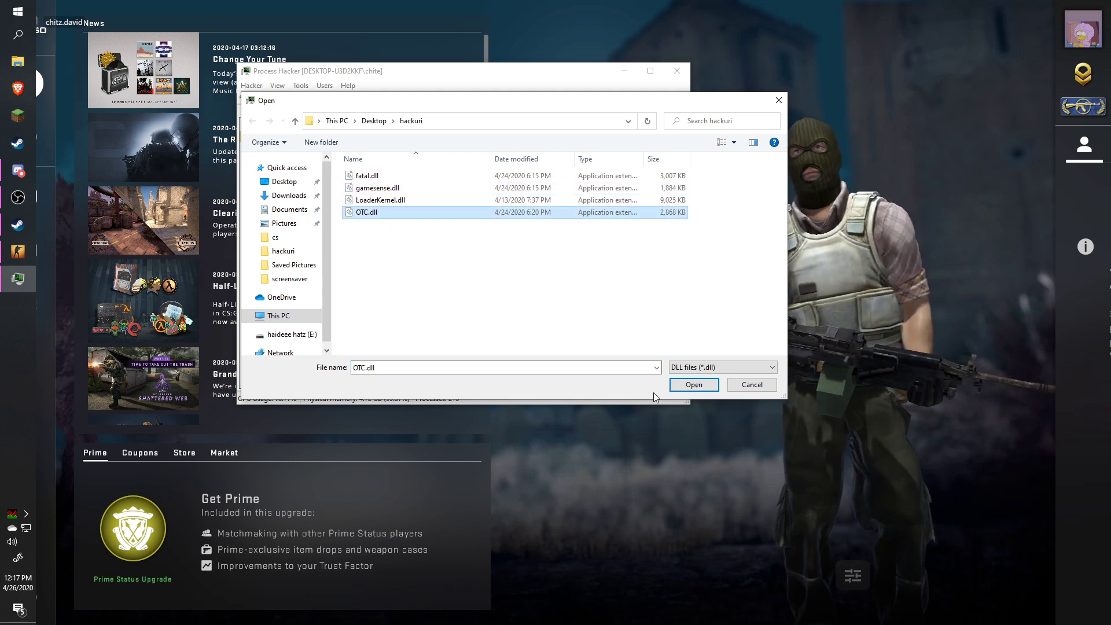
left_click(694, 384)
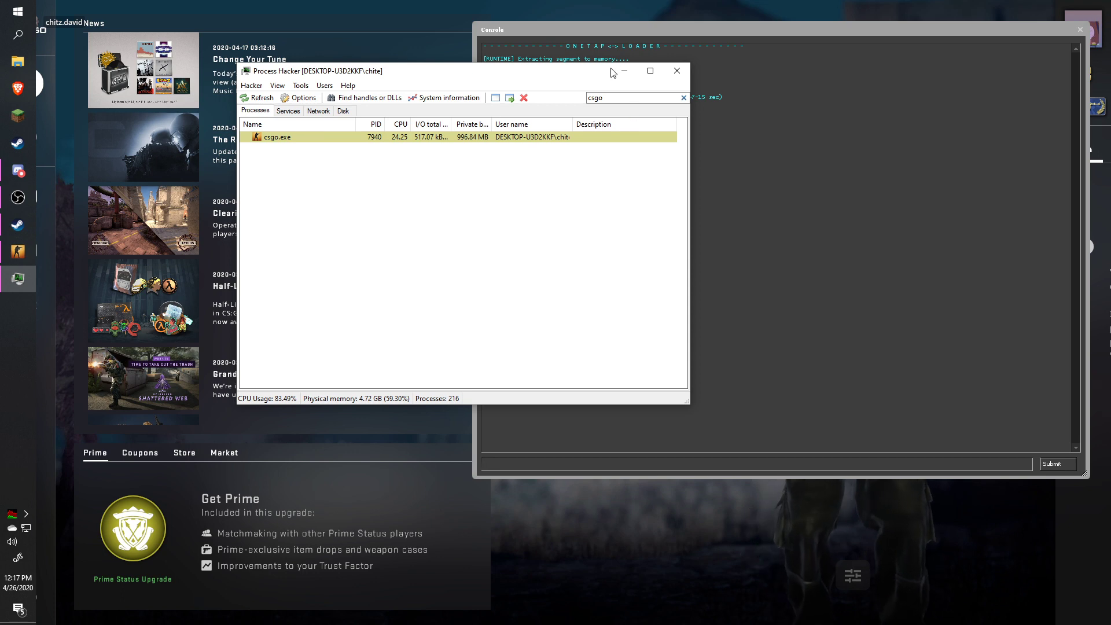
- Load the St3Fi.legit config from the onetap menu's config section
left_click(677, 72)
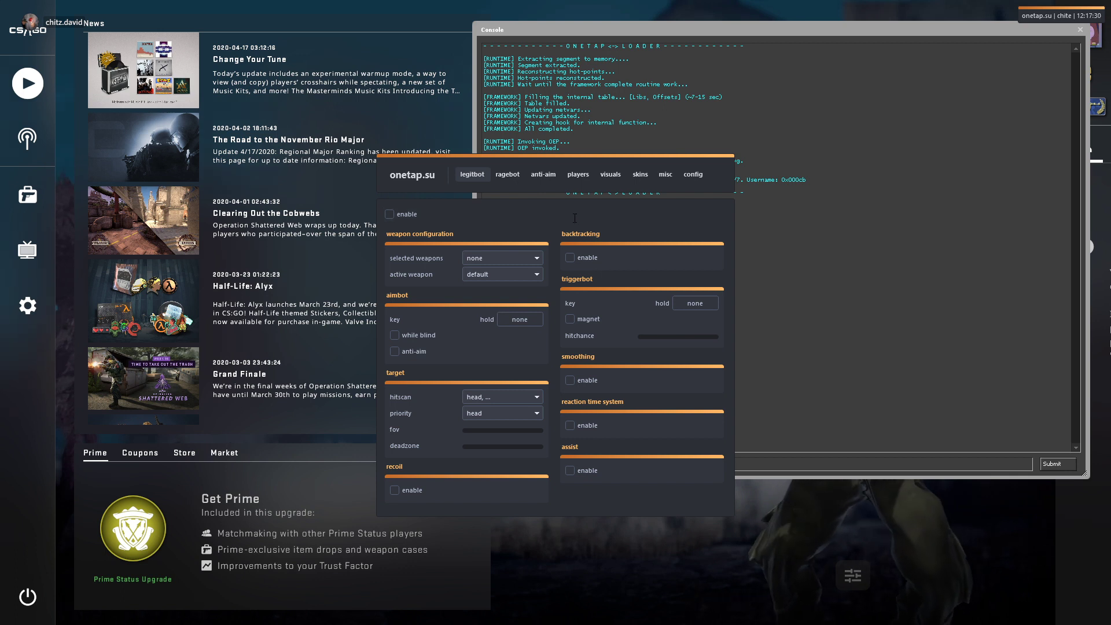
left_click(693, 174)
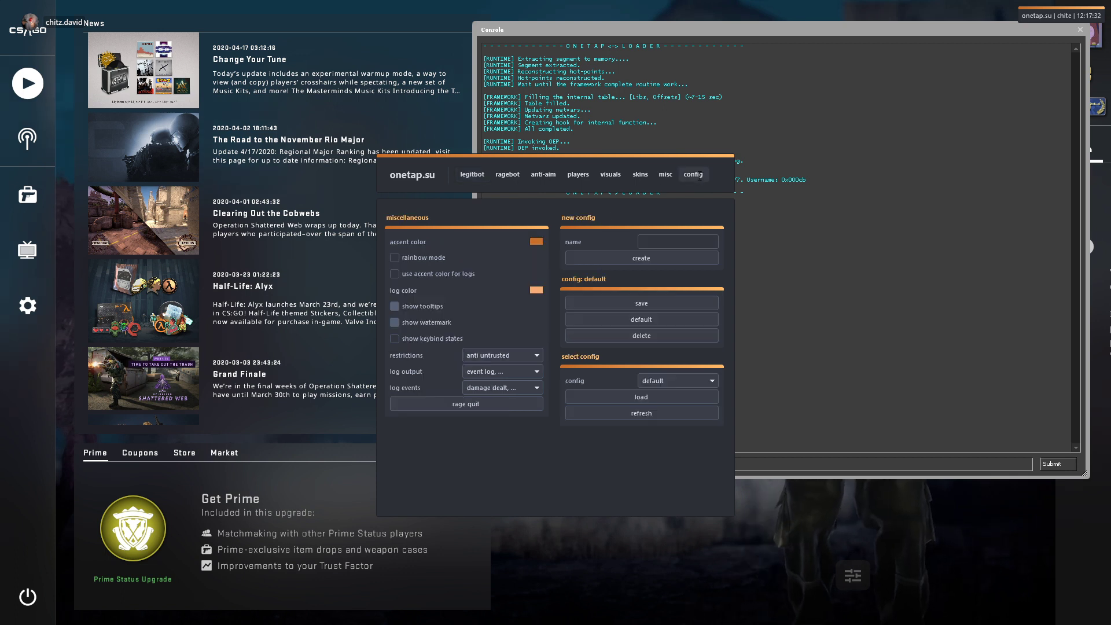
left_click(677, 381)
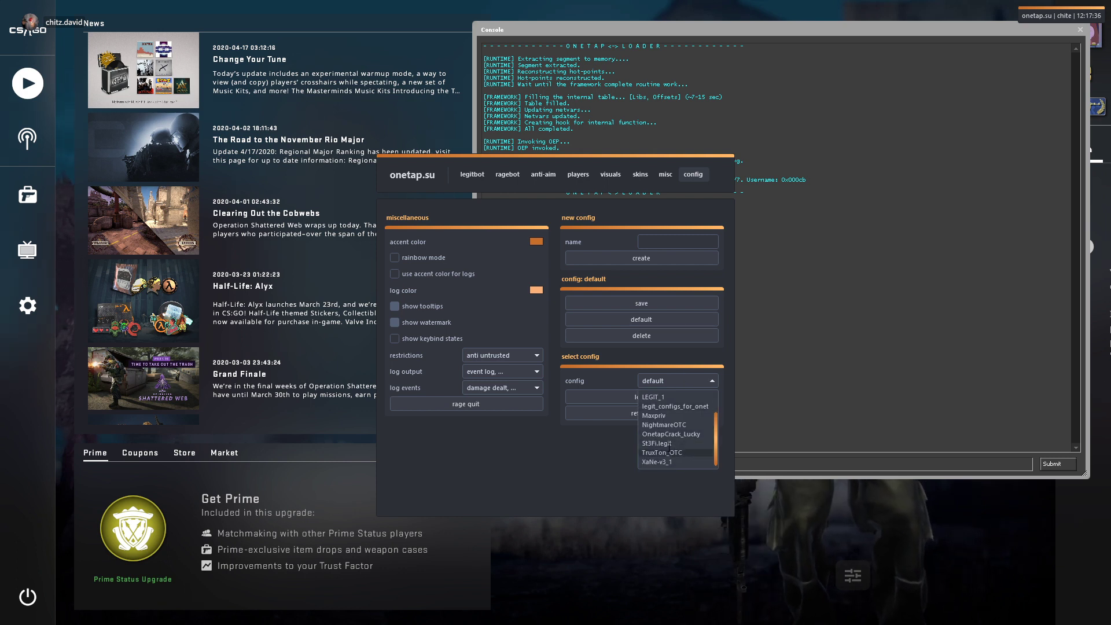
left_click(656, 443)
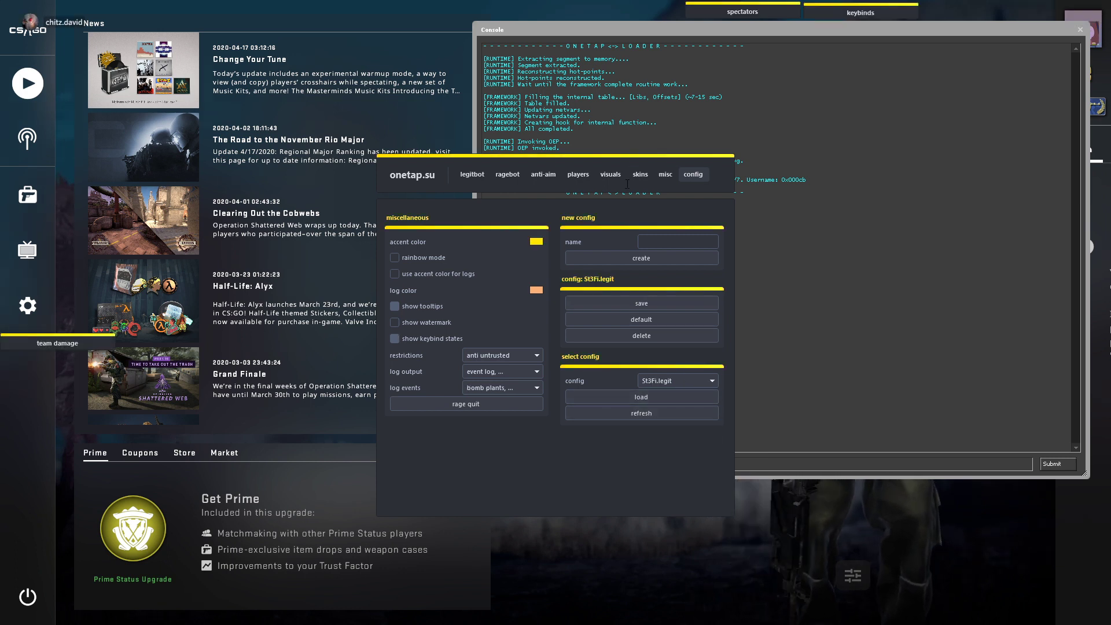
left_click(640, 174)
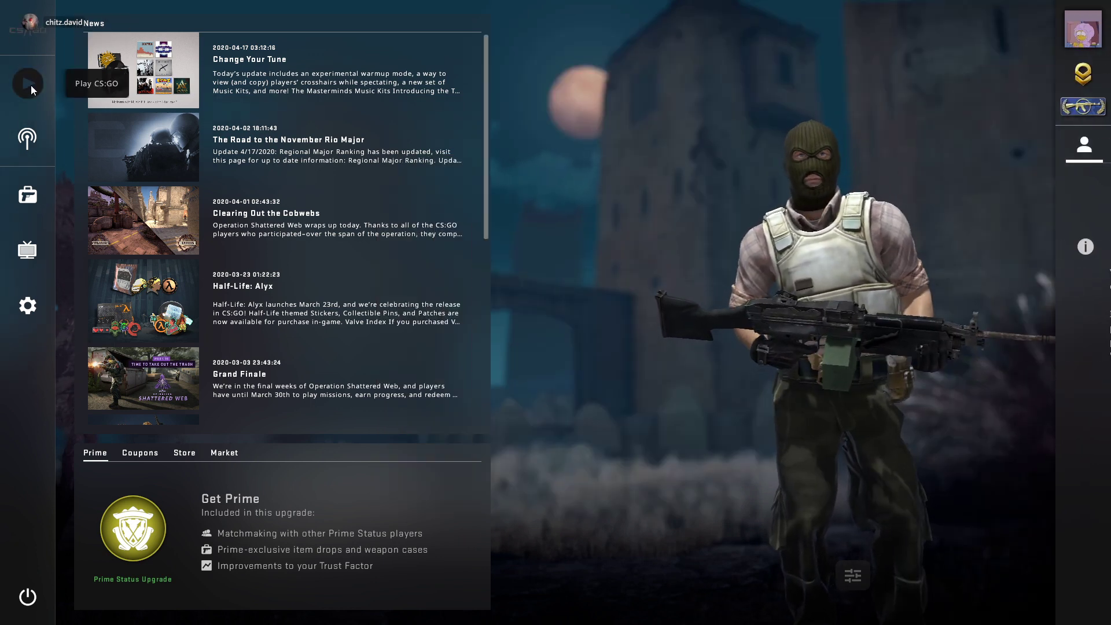
- Start a Practice With Bots match from the CS:GO Play screen
left_click(27, 83)
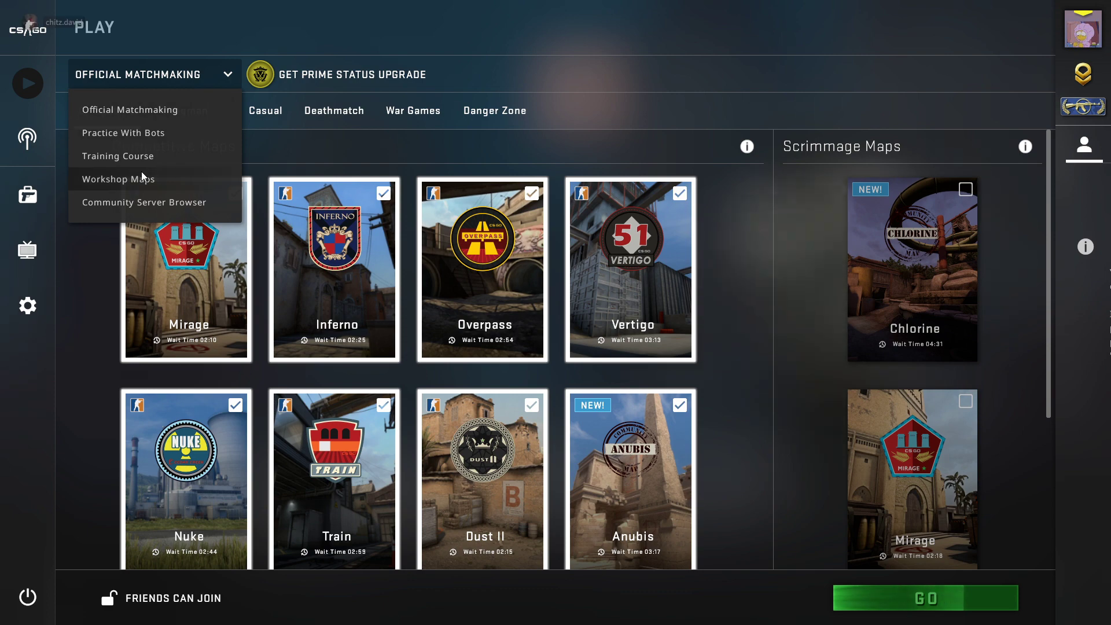
left_click(123, 132)
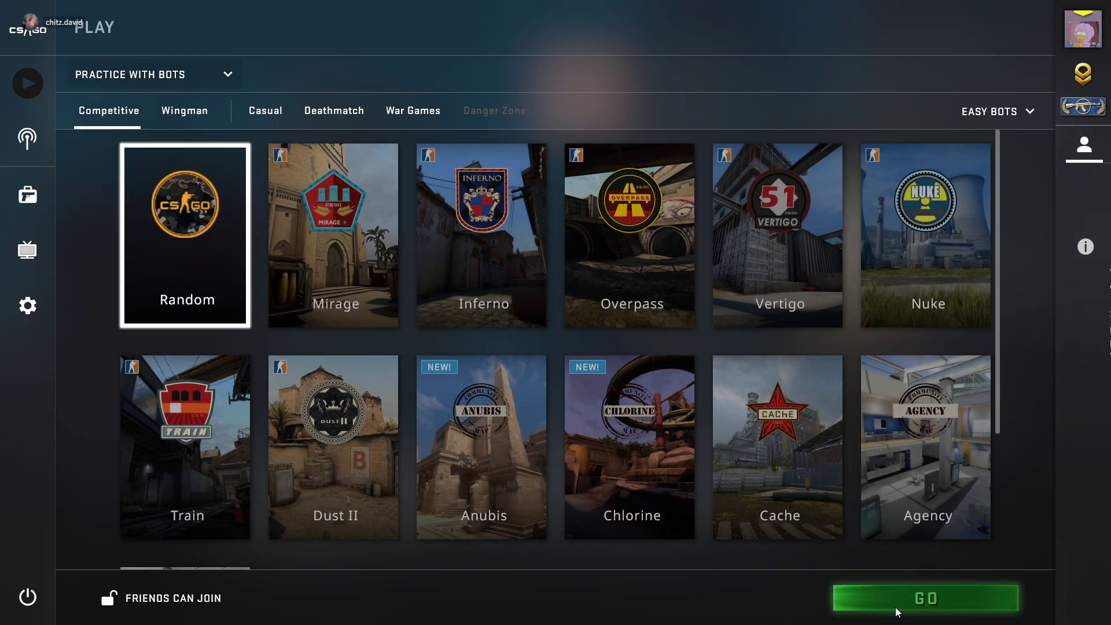
left_click(925, 597)
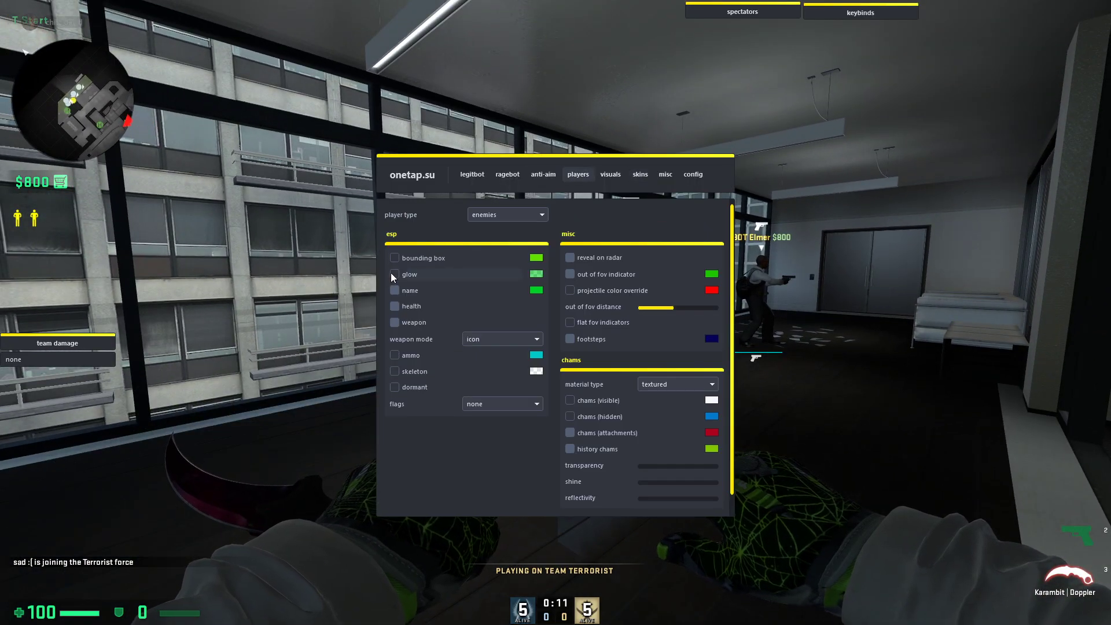
- Switch the onetap menu to the misc tab with matchmaking, movement and buybot settings
left_click(666, 174)
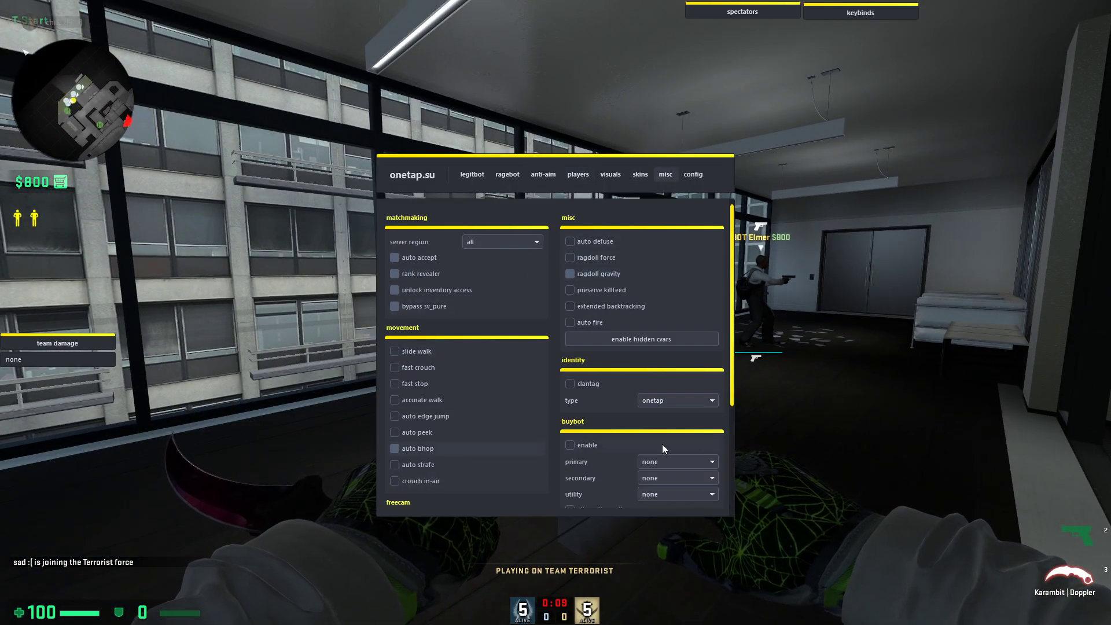